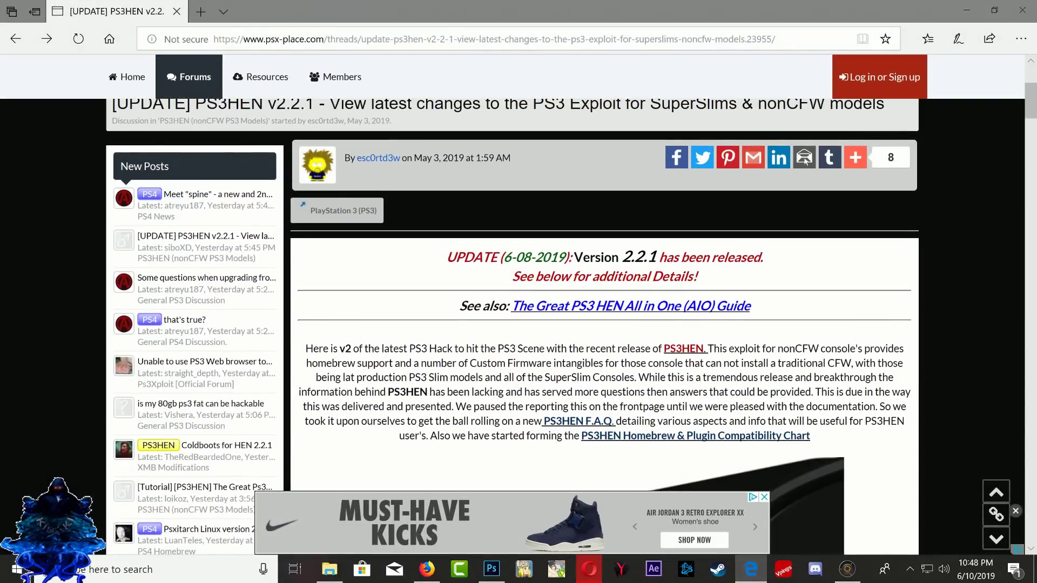
- Scroll through the PS3HEN v2.2.1 thread past Global, HEN Plugin and Payload Changes to Resource Changes
scroll("down", 3)
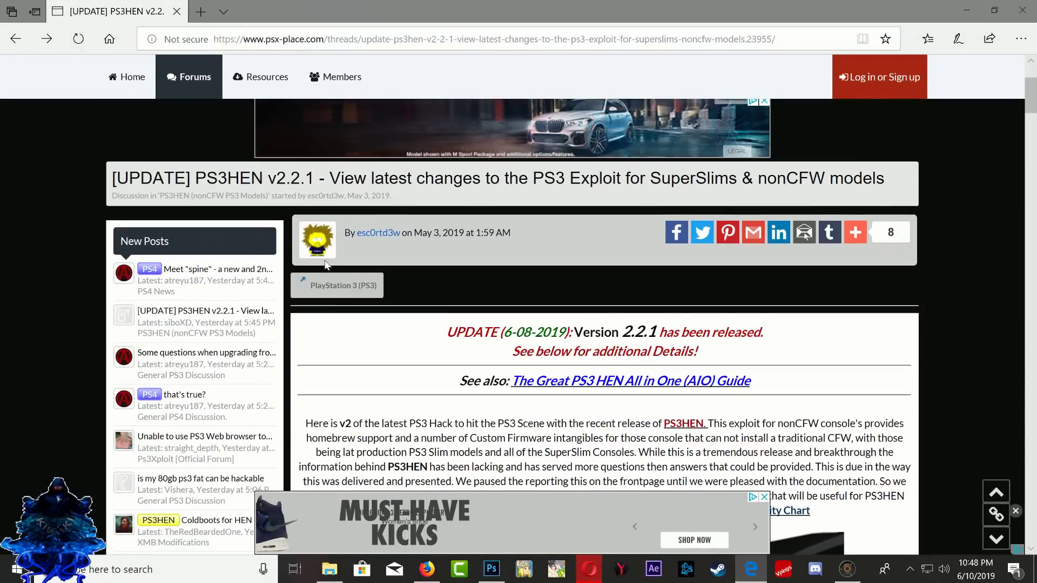
scroll("down", 3)
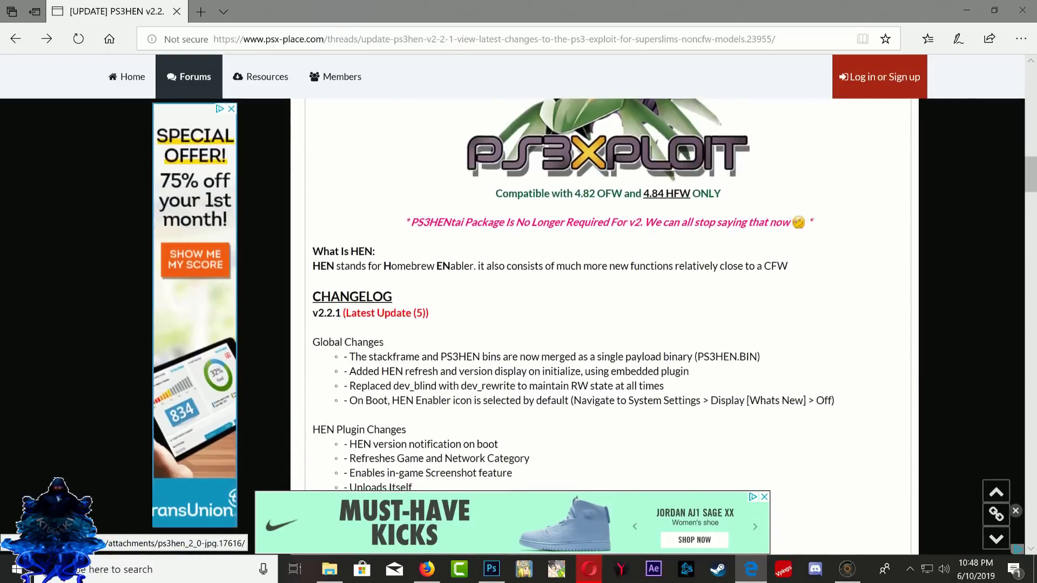
scroll("down", 3)
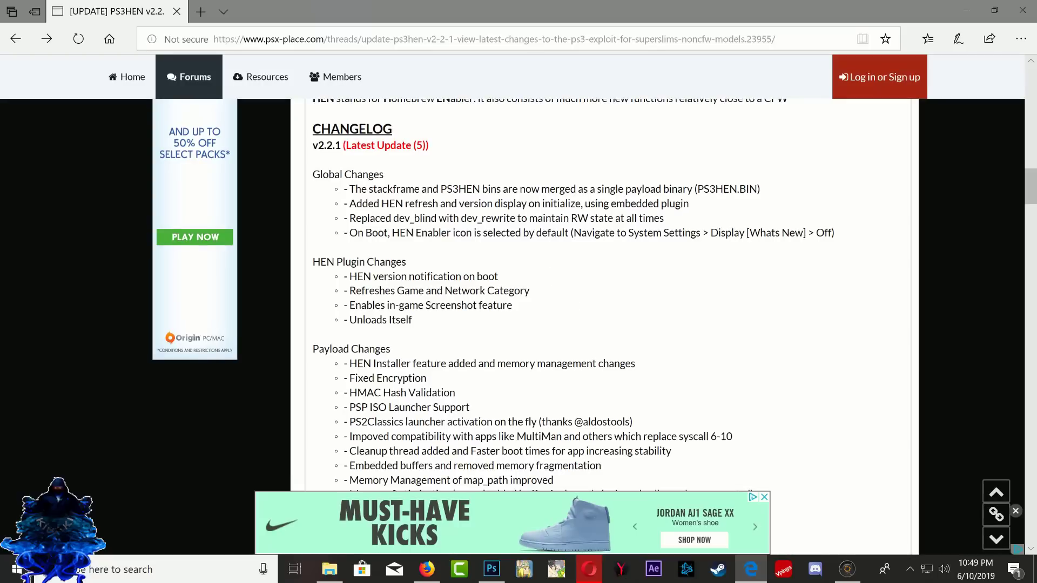
scroll("down", 3)
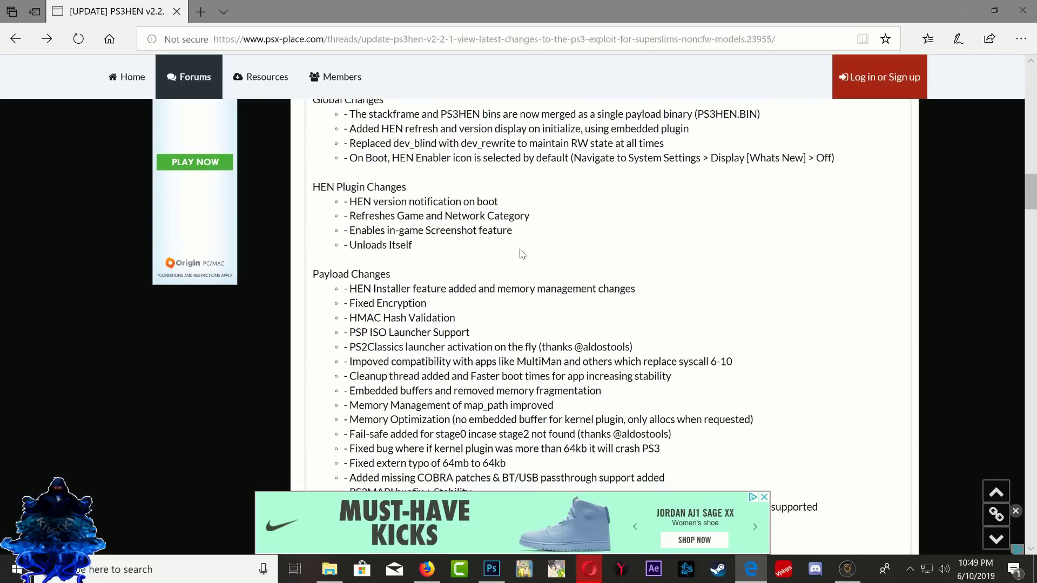
mouse_move(505, 257)
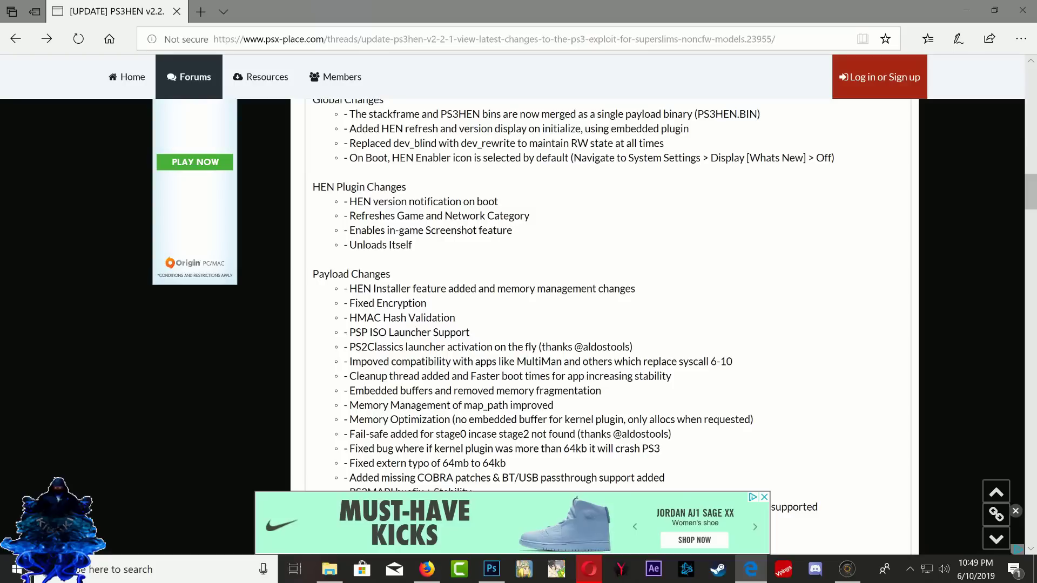
scroll("down", 3)
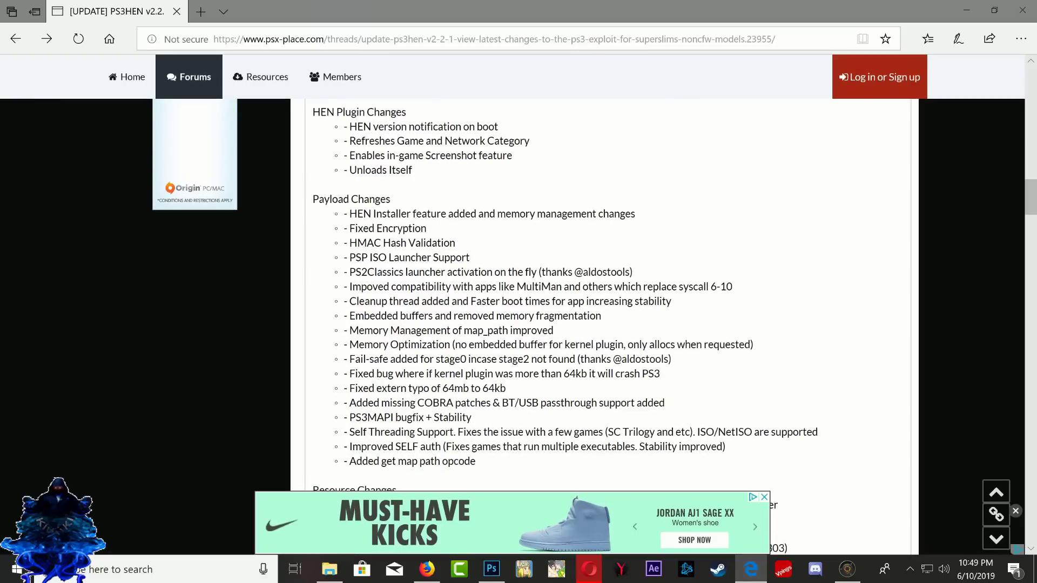
mouse_move(507, 242)
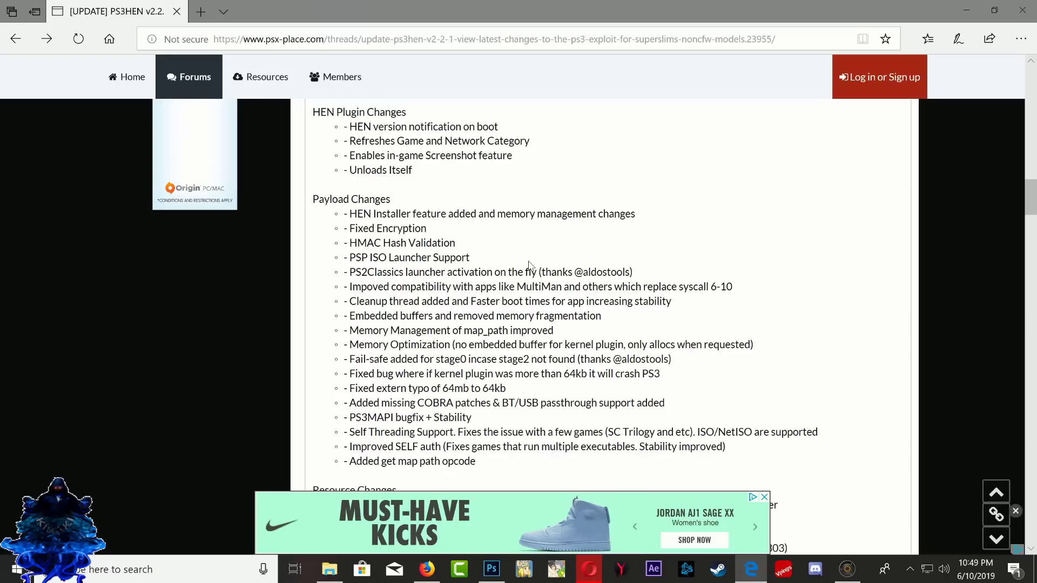
double_click(380, 271)
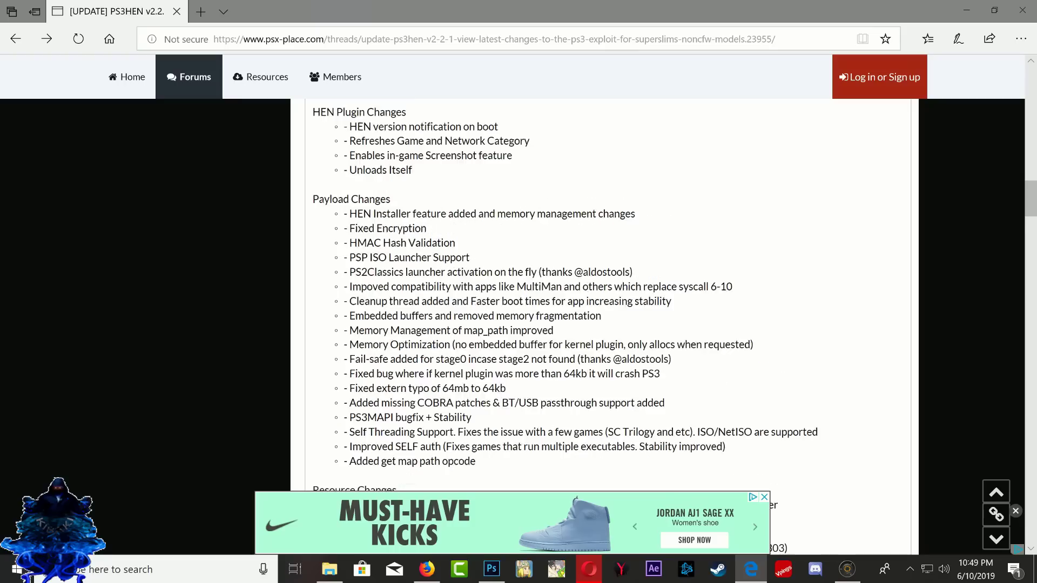
scroll("down", 3)
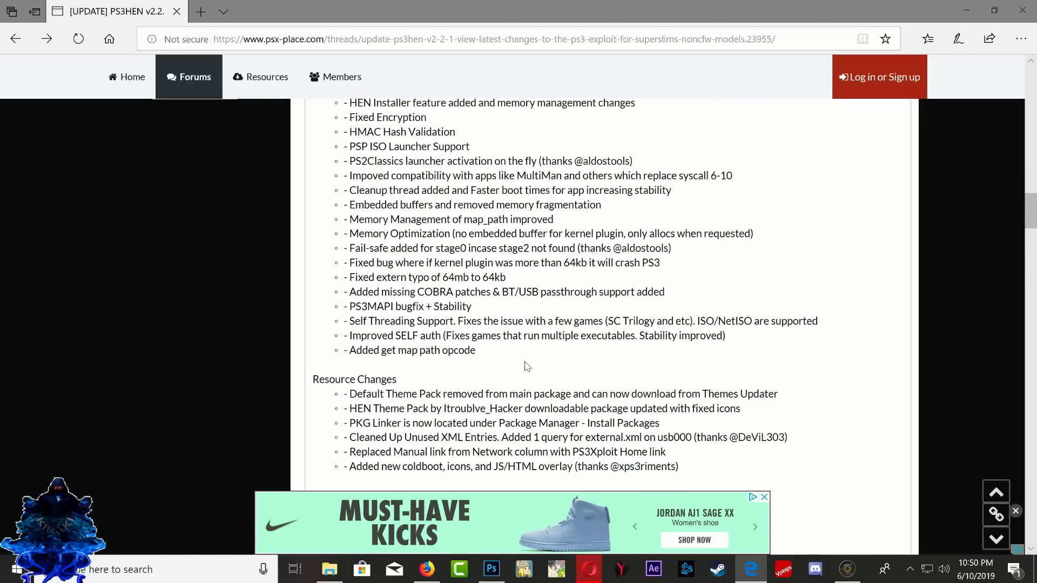
scroll("down", 3)
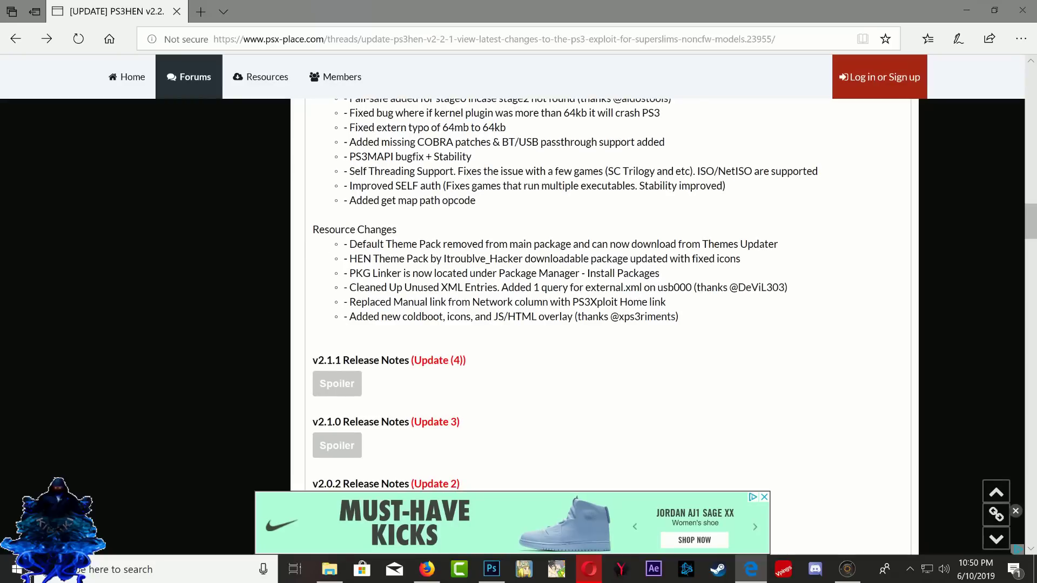
mouse_move(389, 285)
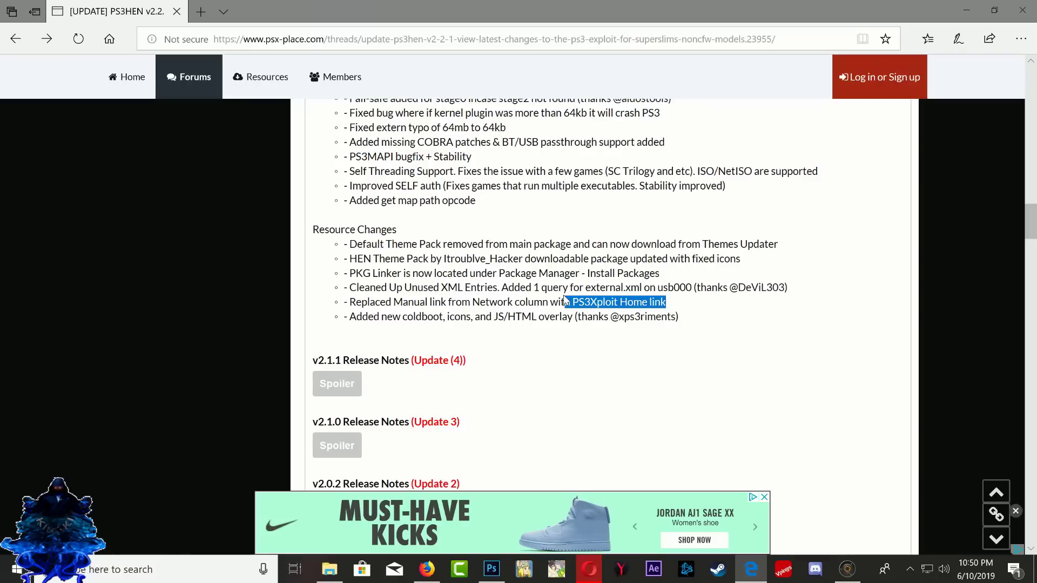
left_click(573, 316)
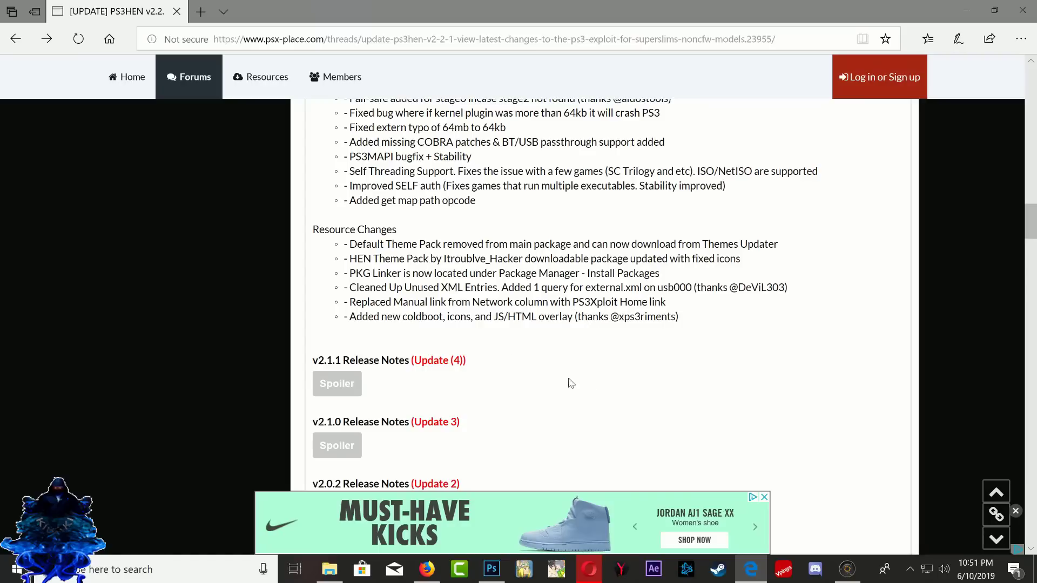
left_click_drag(401, 317, 678, 317)
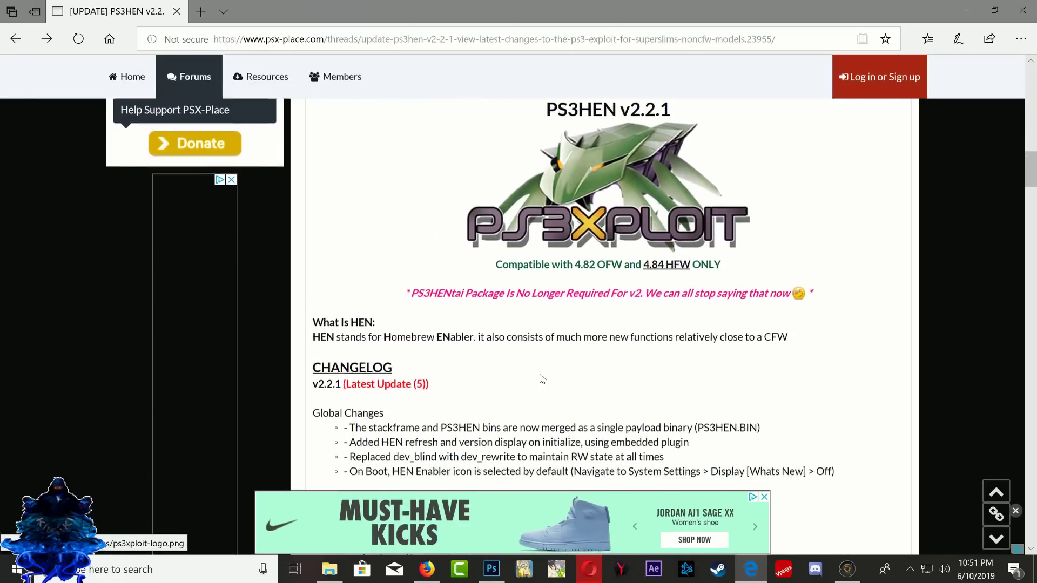
scroll("down", 3)
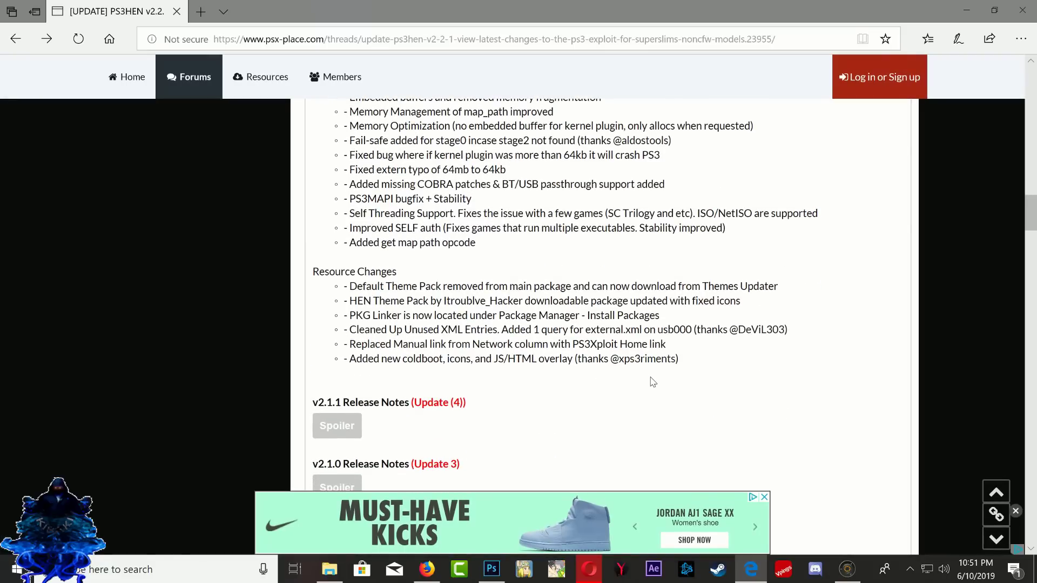
mouse_move(485, 270)
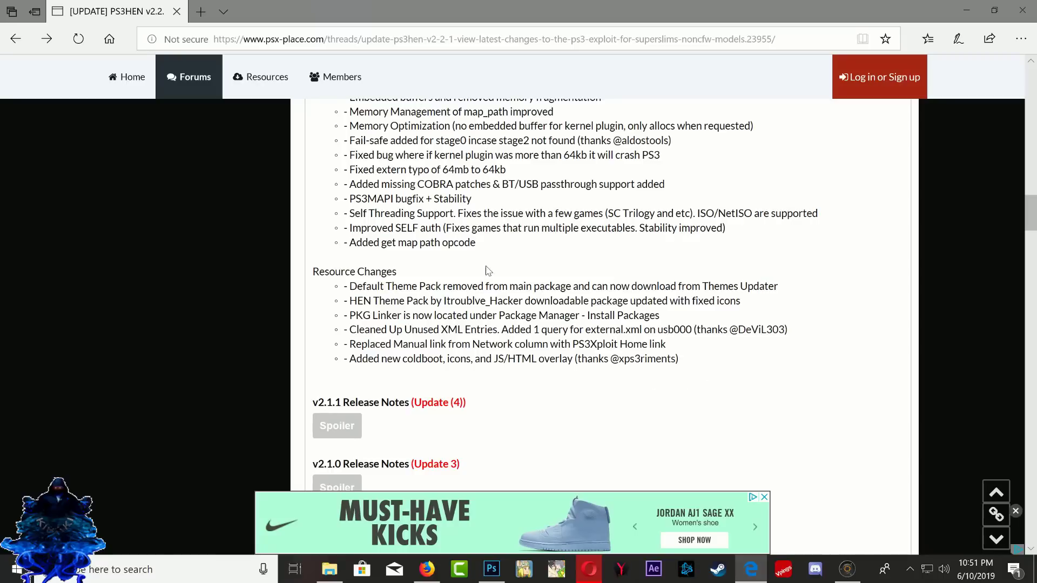
mouse_move(756, 423)
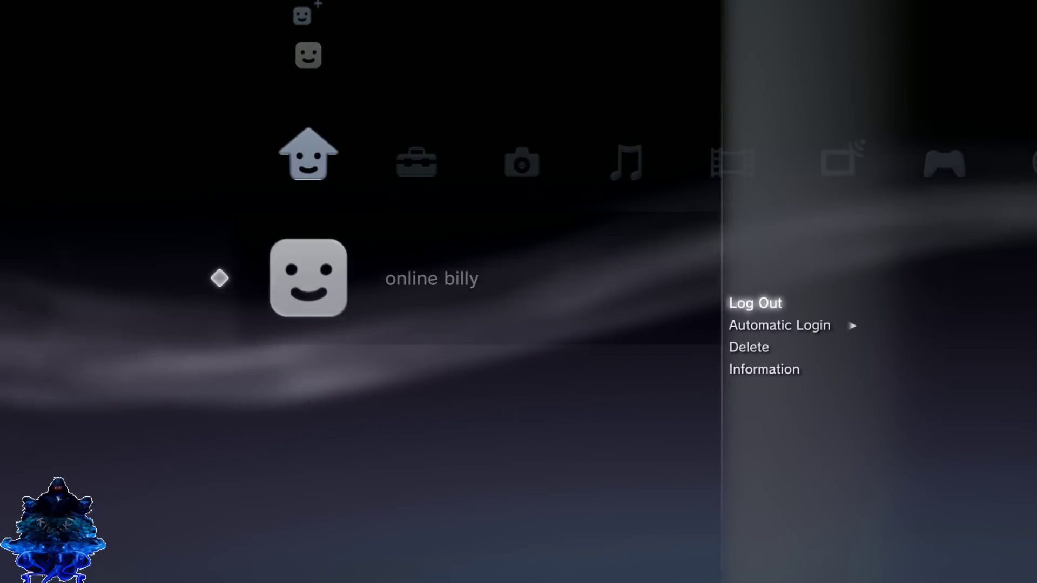
- Show the HEN tools folder with Soft Reboot, Hard Reboot, Dump Tools and Theme Selector
left_click(754, 303)
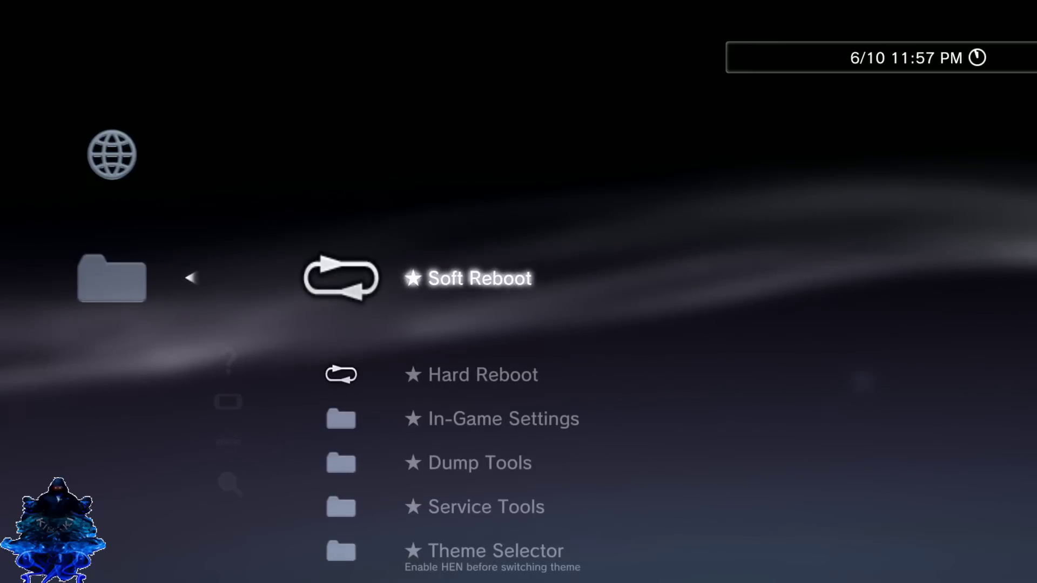
- Choose Update PS3HEN from the HEN update submenu, bringing up the download-software prompt
scroll("down", 3)
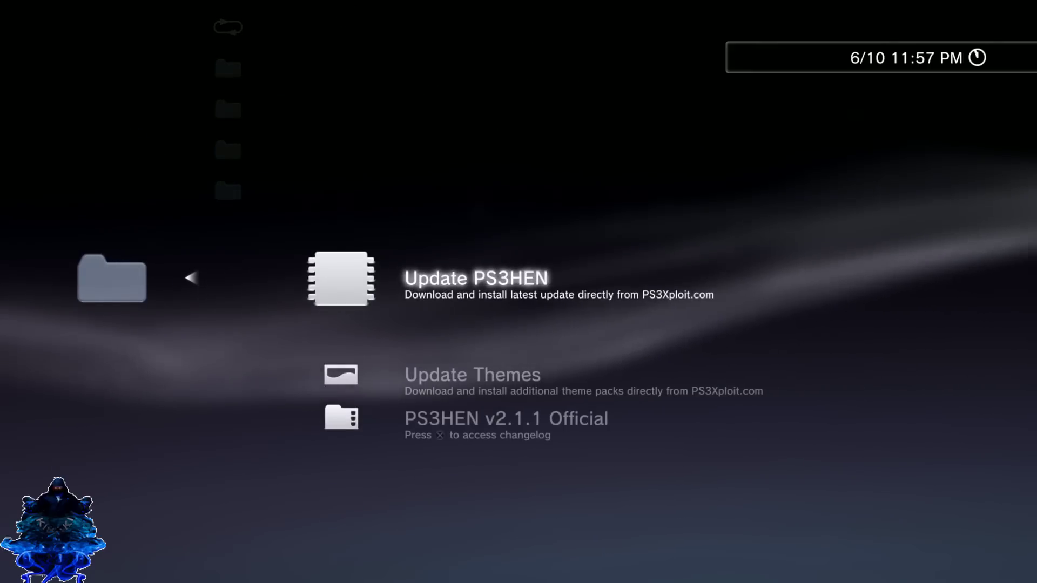
key("down")
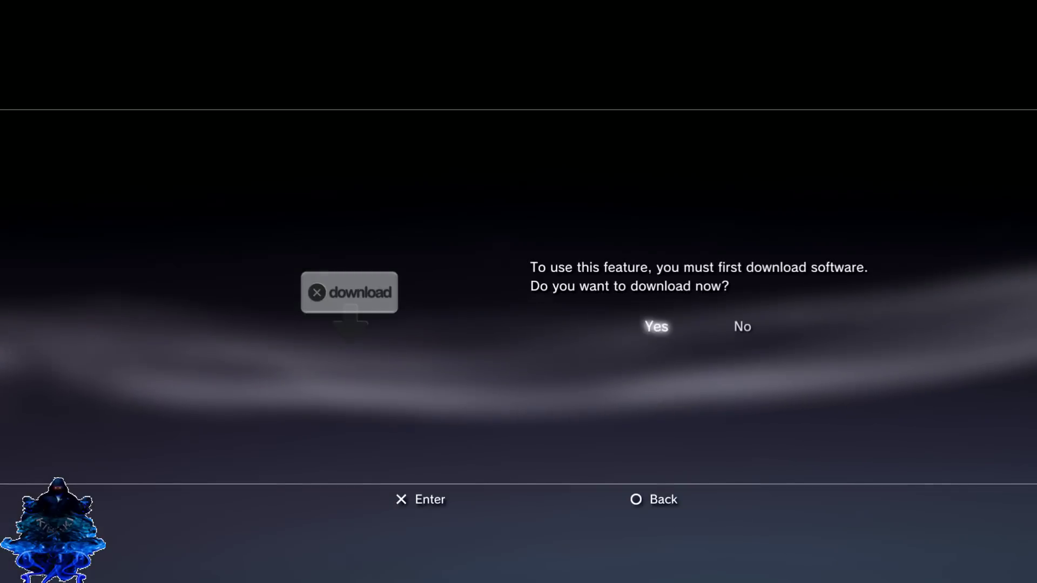
- Confirm Yes to download the PS3HEN update and leave the Install completed screen for the Game column
left_click(655, 326)
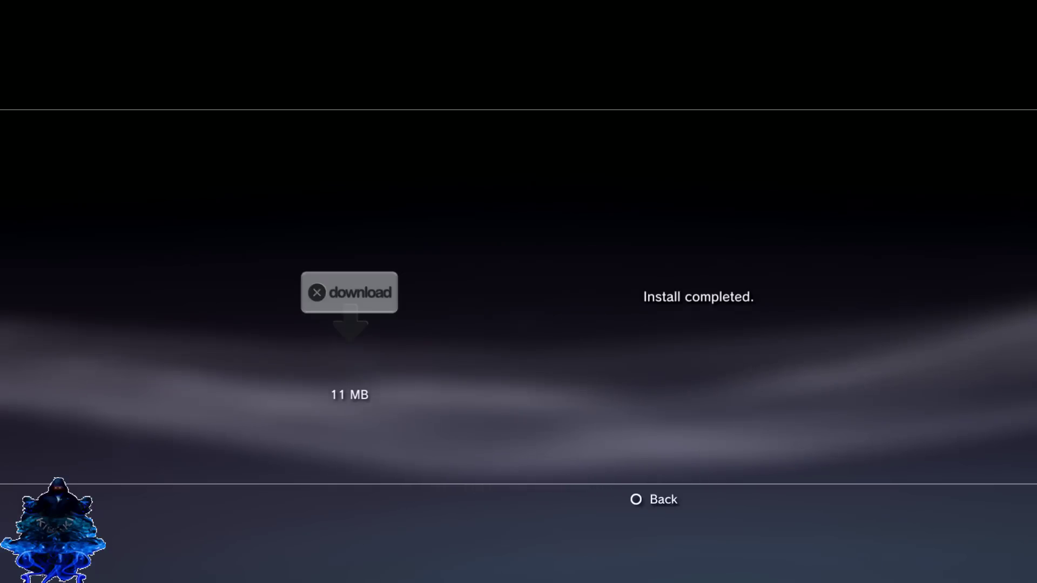
left_click(652, 499)
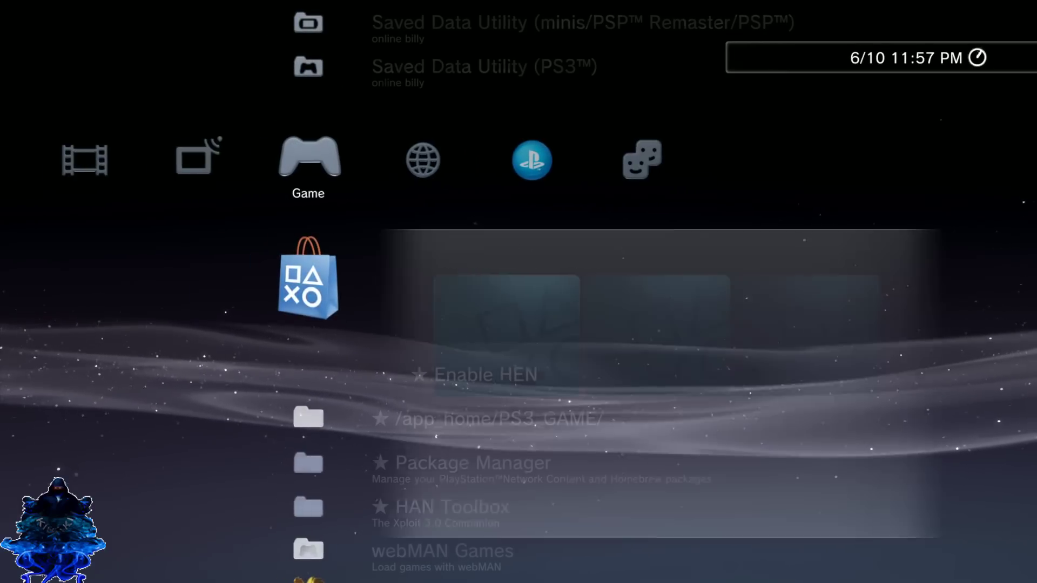
scroll("down", 3)
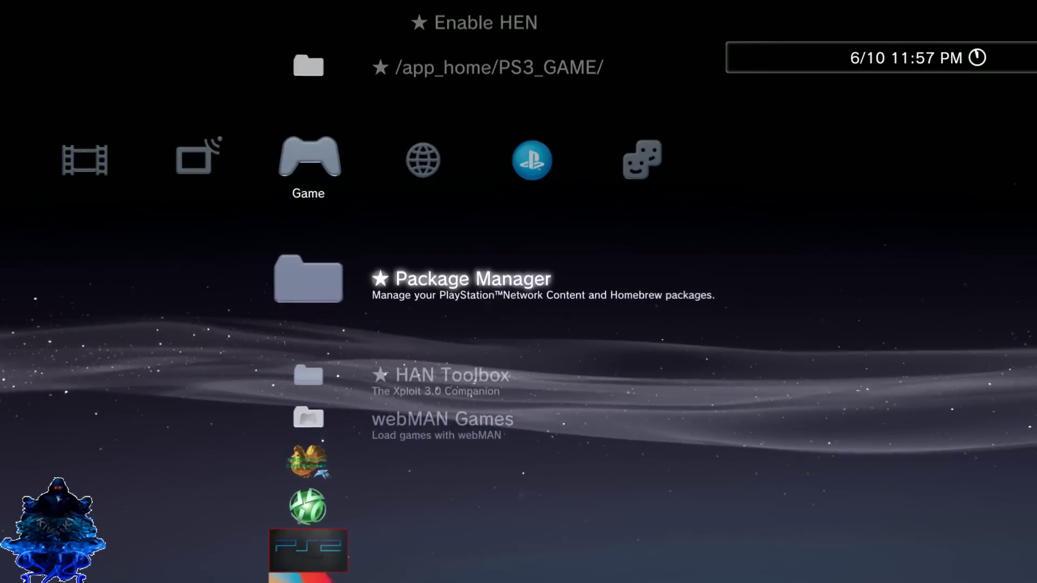
scroll("down", 3)
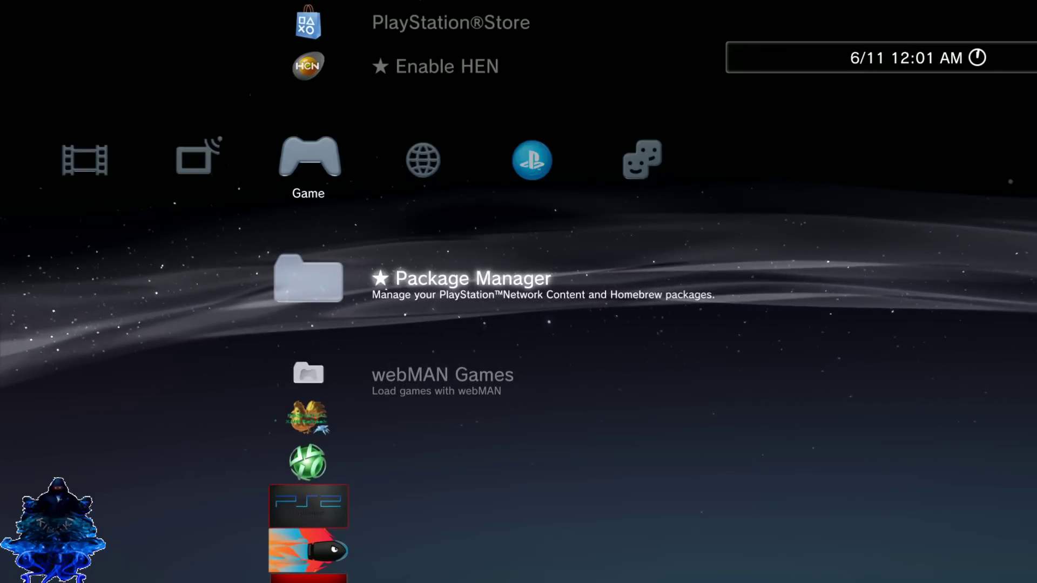
- Move through the Game column to Enable HEN and run the HEN enabler
scroll("up", 3)
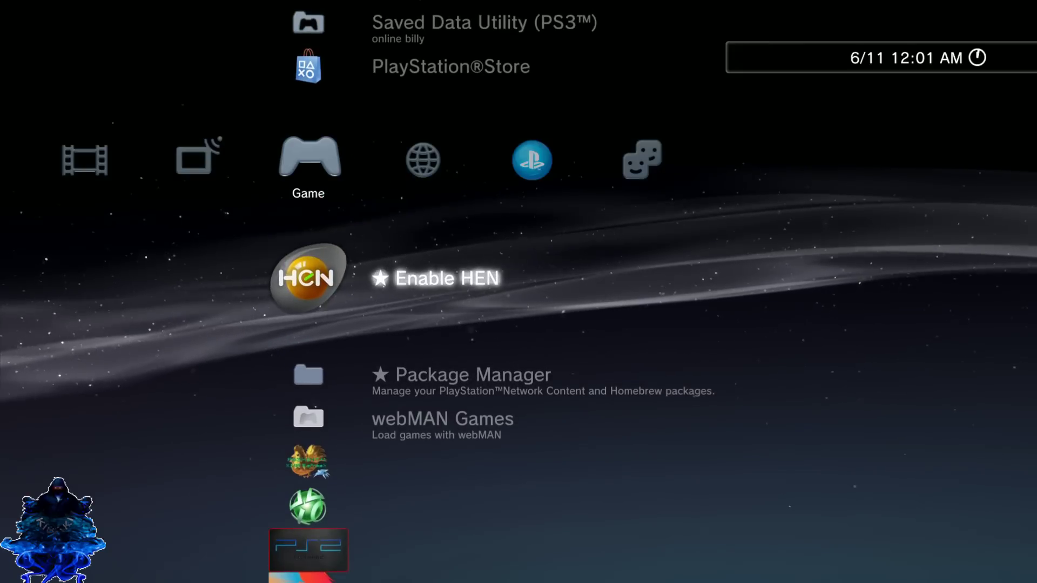
scroll("down", 3)
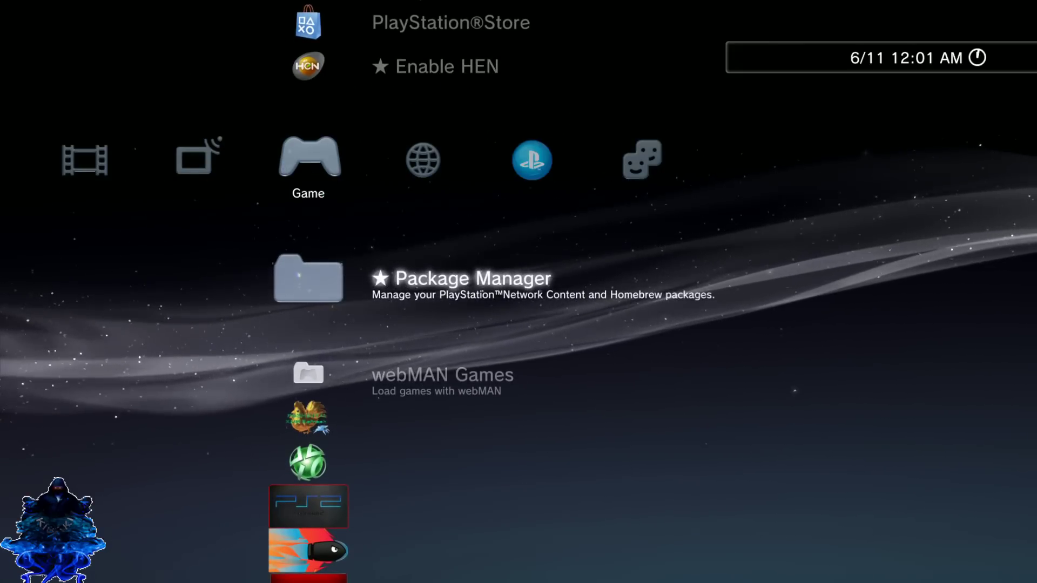
scroll("down", 3)
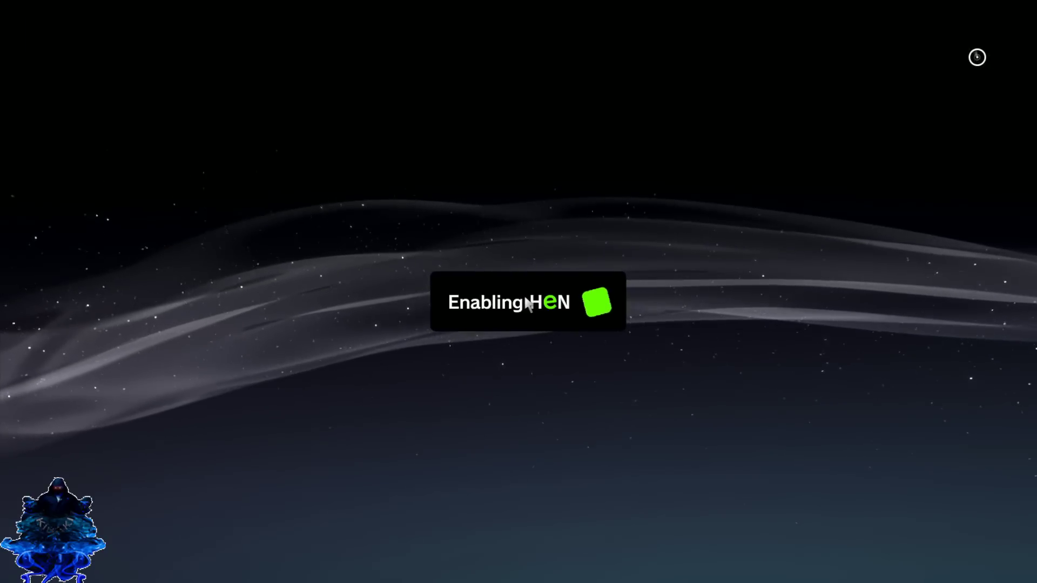
mouse_move(548, 380)
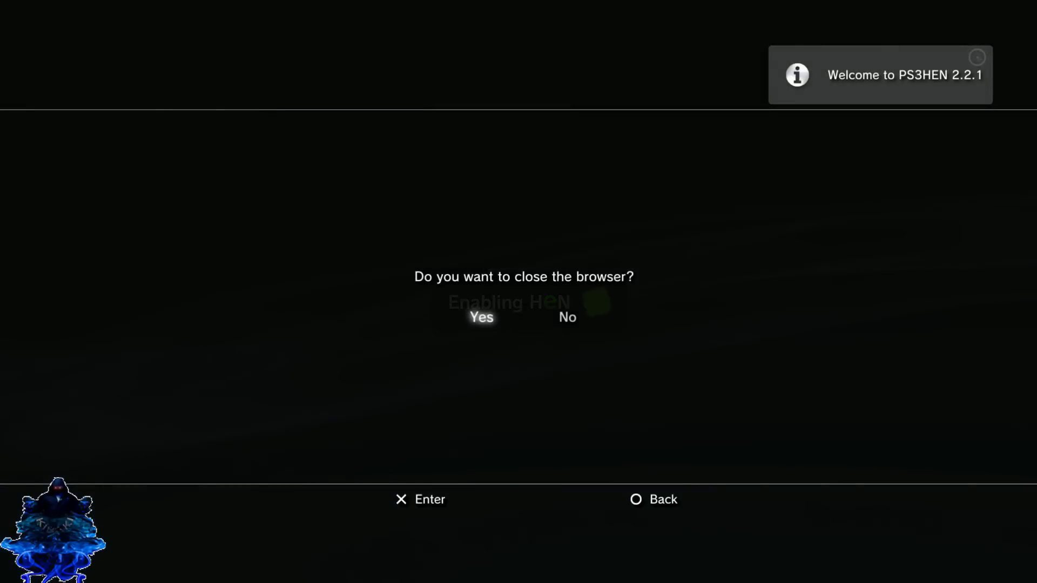
- Confirm Yes to close the browser after enabling HEN, revealing the v2.2.1 Official entry
left_click(481, 318)
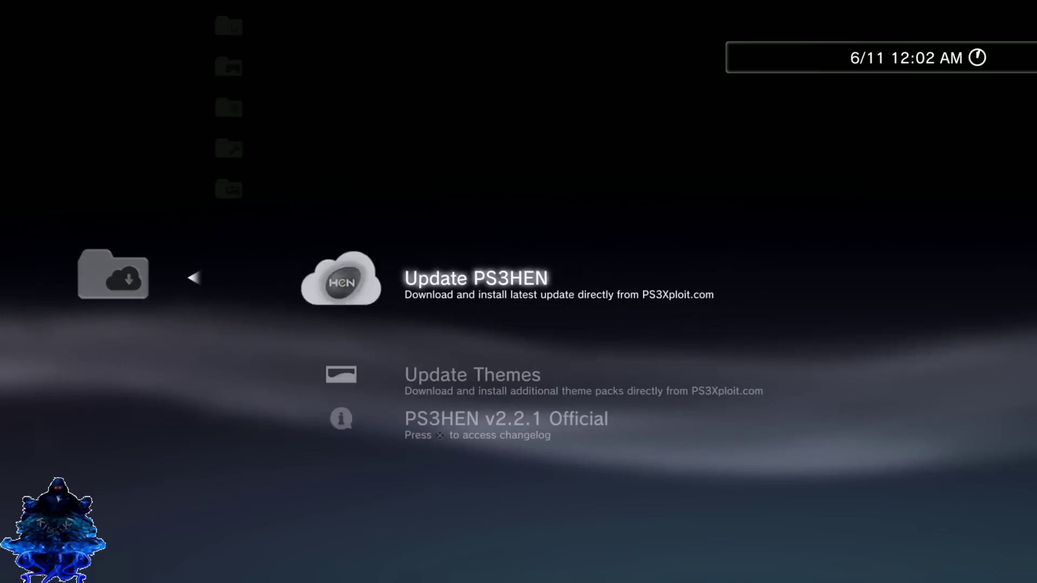
key("down")
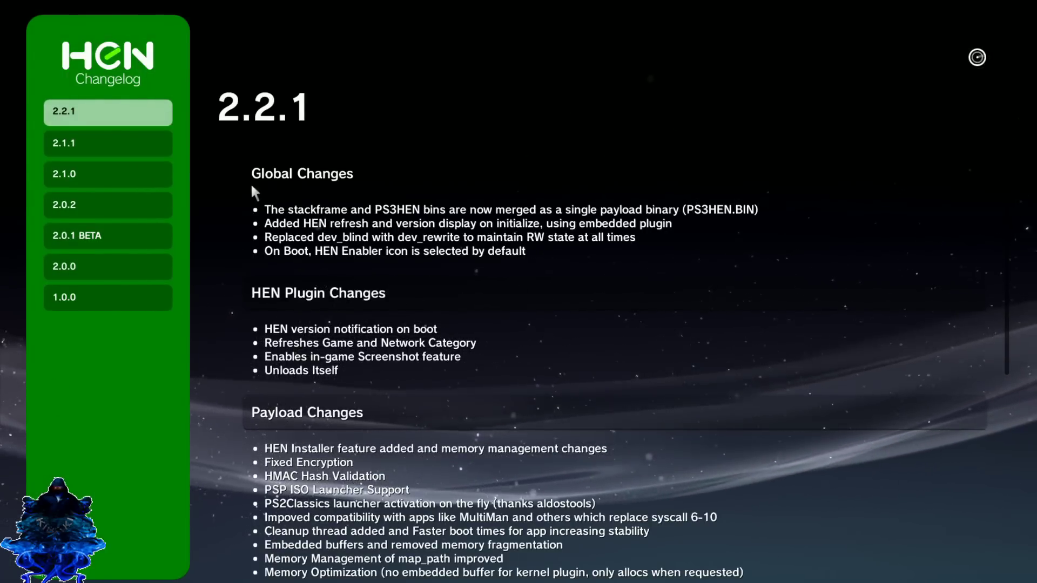
scroll("down", 3)
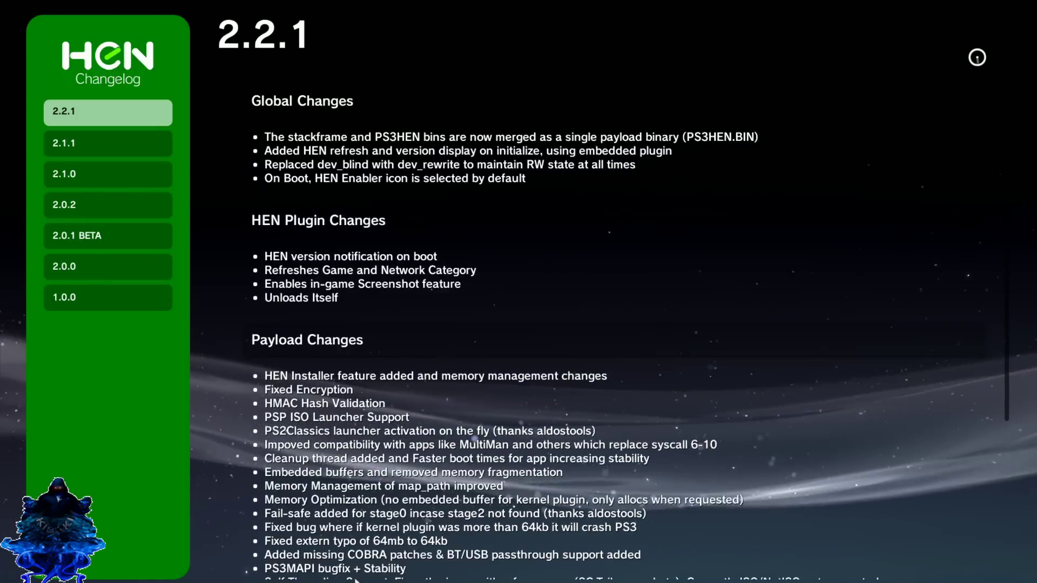
scroll("down", 3)
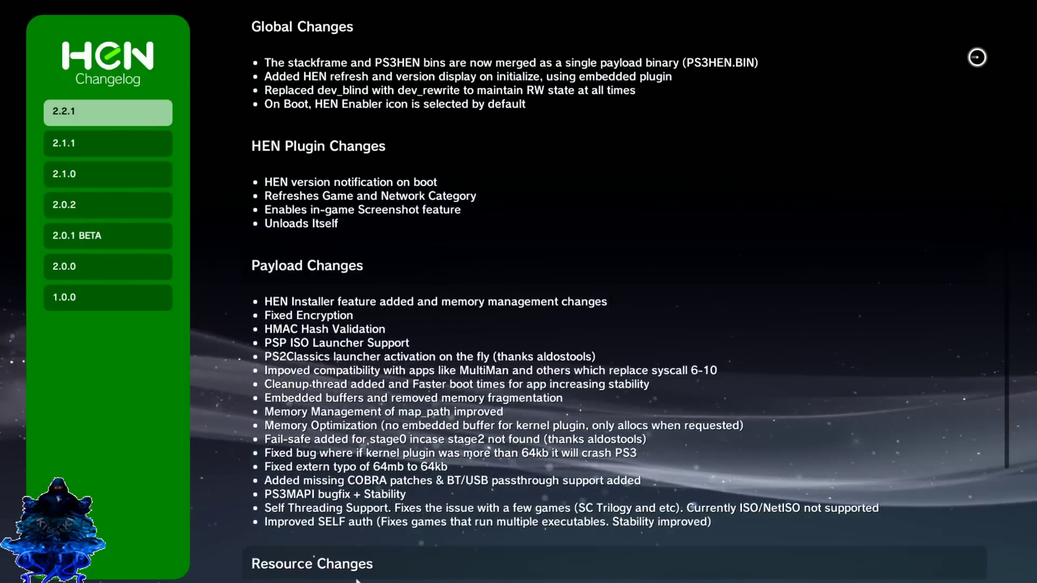
scroll("down", 3)
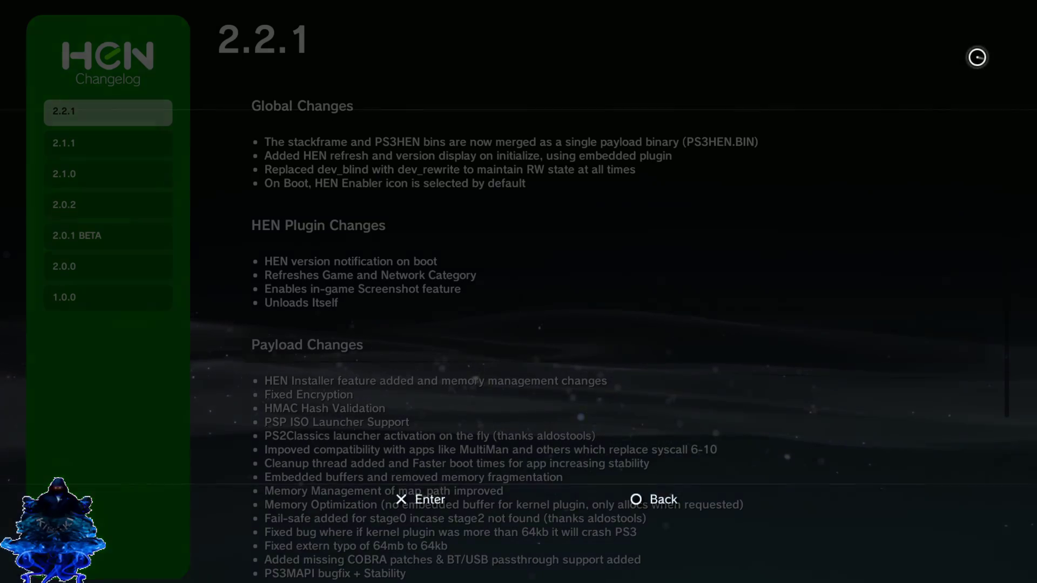
key("circle")
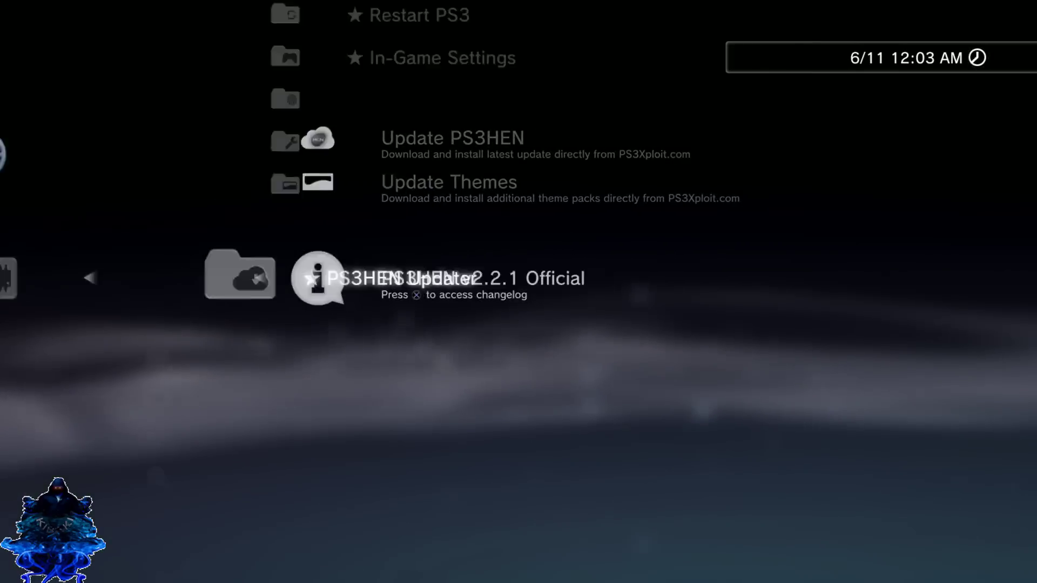